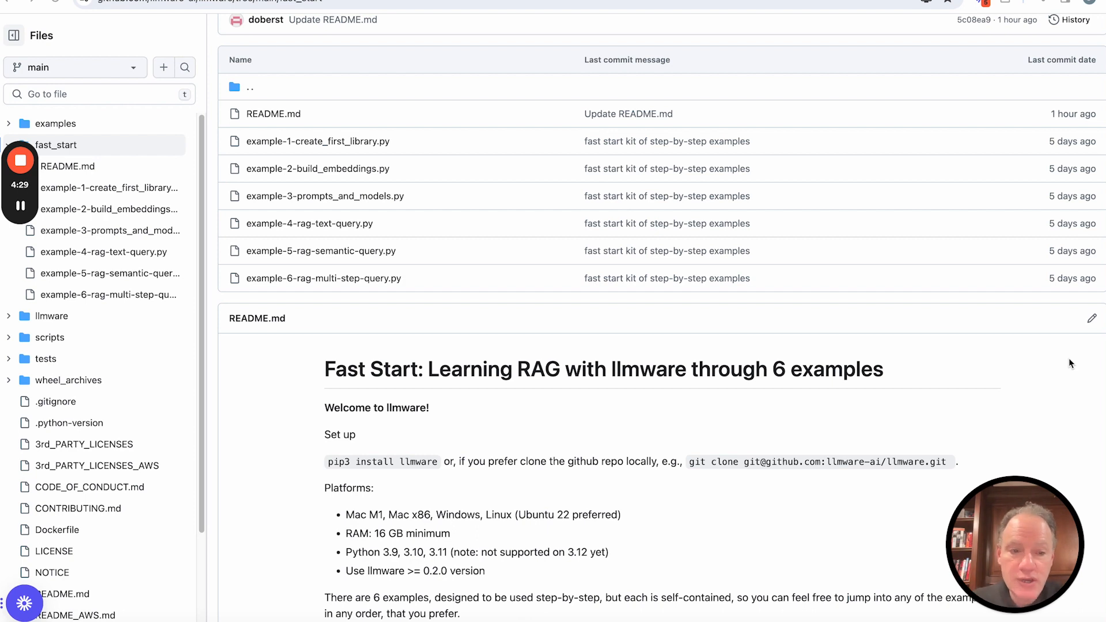
mouse_move(352, 172)
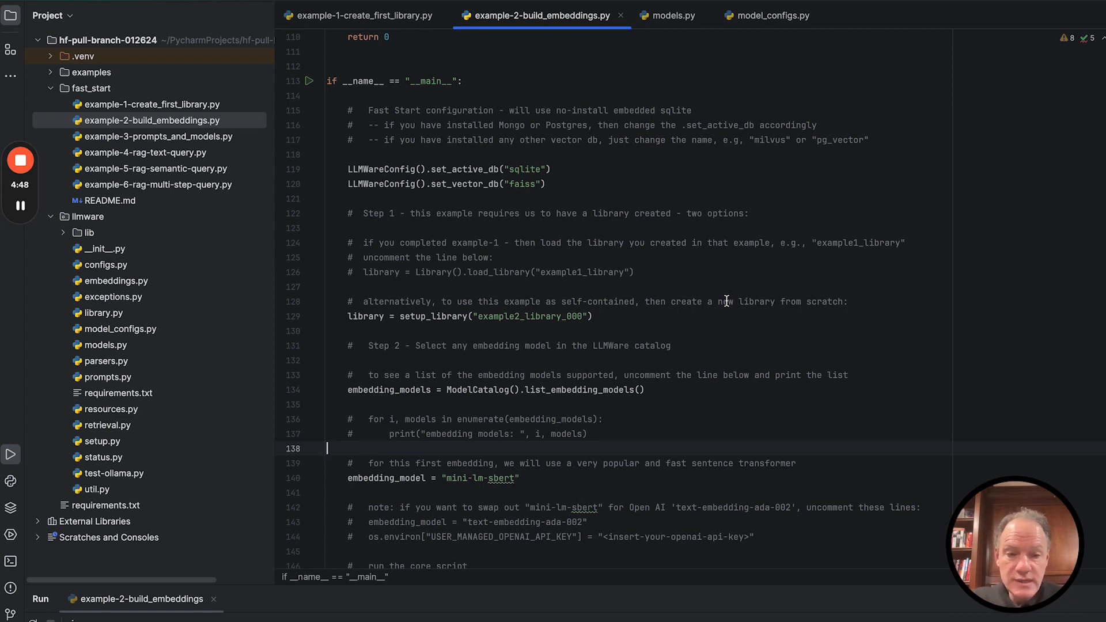
mouse_move(381, 183)
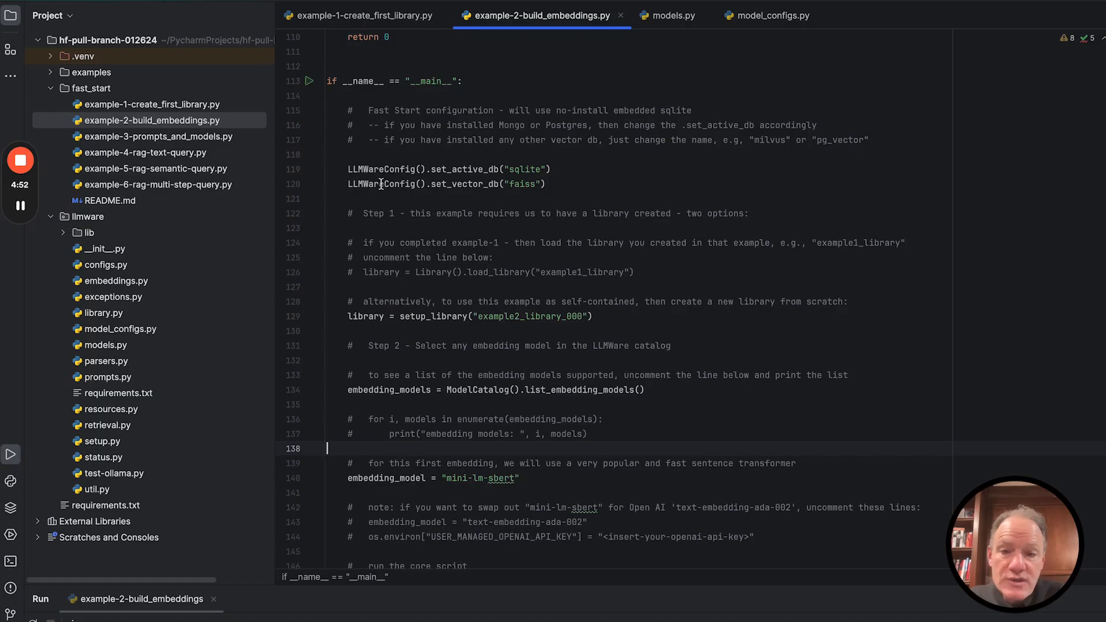